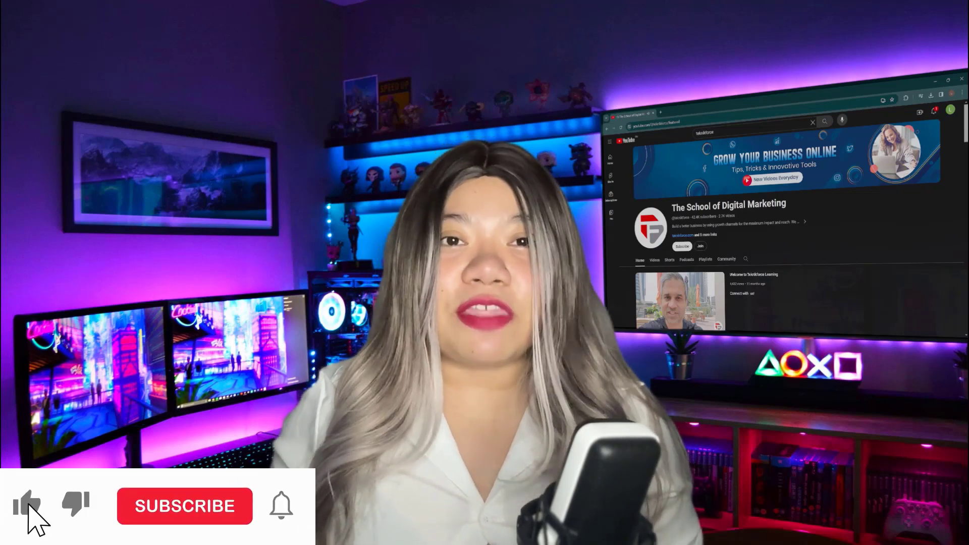
Switch to the getpursueapp.in tab at the cold email marketing features section
{"action": "left_click", "coordinate": [184, 506]}
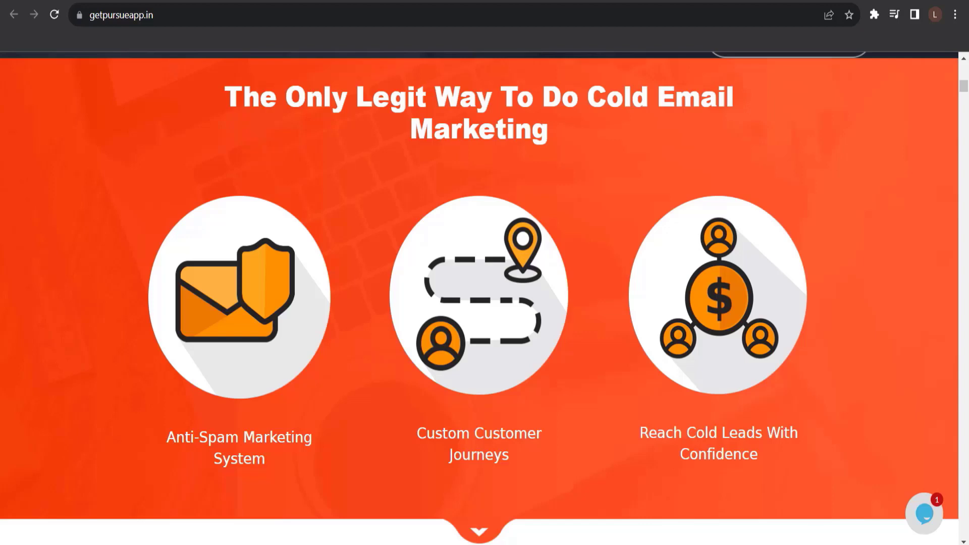
Scroll past the three feature circles to the PursueApp Makes It Easy image and features list
{"action": "scroll", "scroll_direction": "down", "scroll_amount": 3}
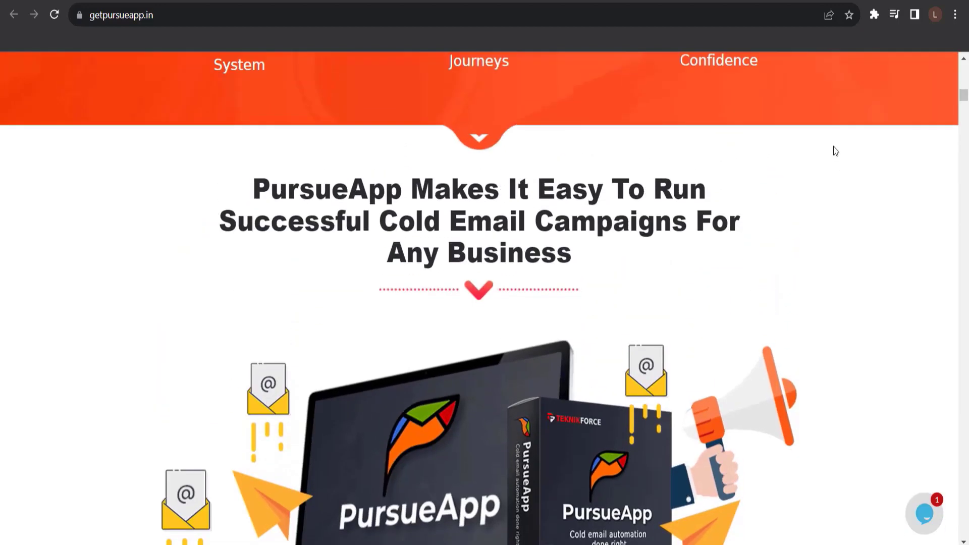
{"action": "scroll", "scroll_direction": "down", "scroll_amount": 3}
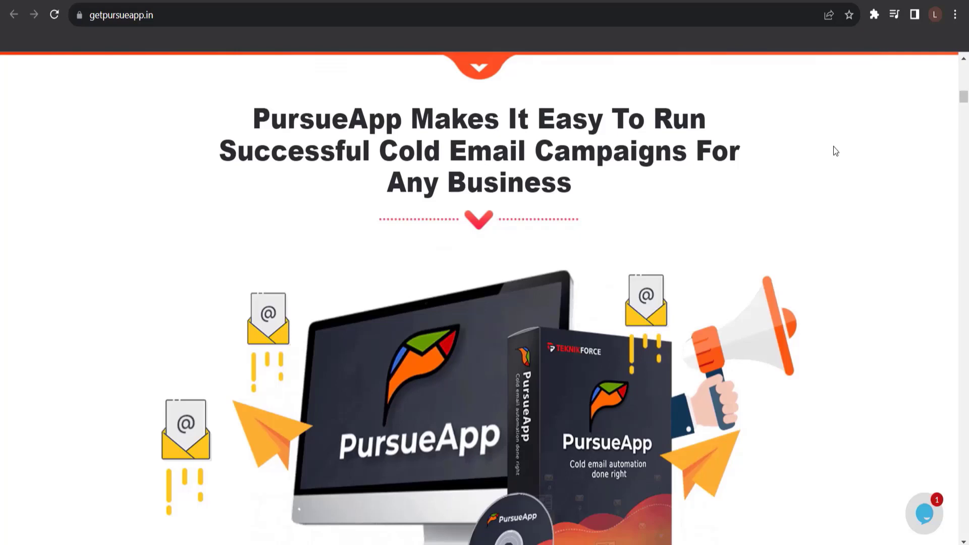
{"action": "scroll", "scroll_direction": "down", "scroll_amount": 3}
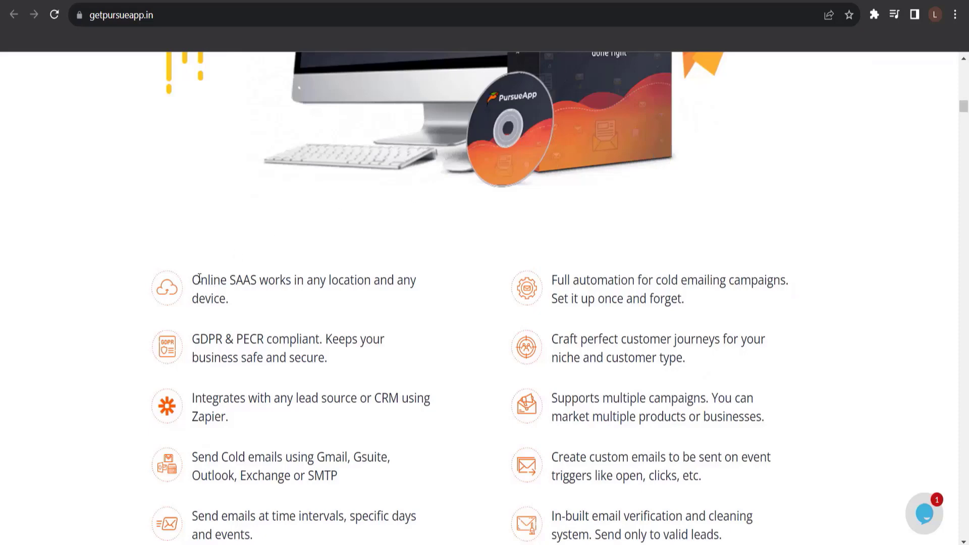
{"action": "mouse_move", "coordinate": [620, 306]}
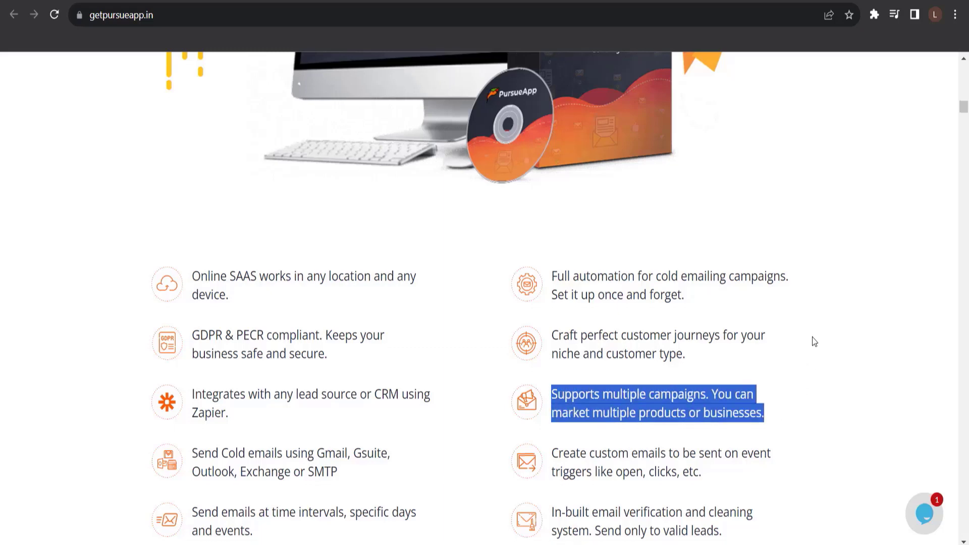
Scroll the features list to free upgrades, highlight 'Easy to use and newbie friendly', and scroll back up
{"action": "scroll", "scroll_direction": "down", "scroll_amount": 3}
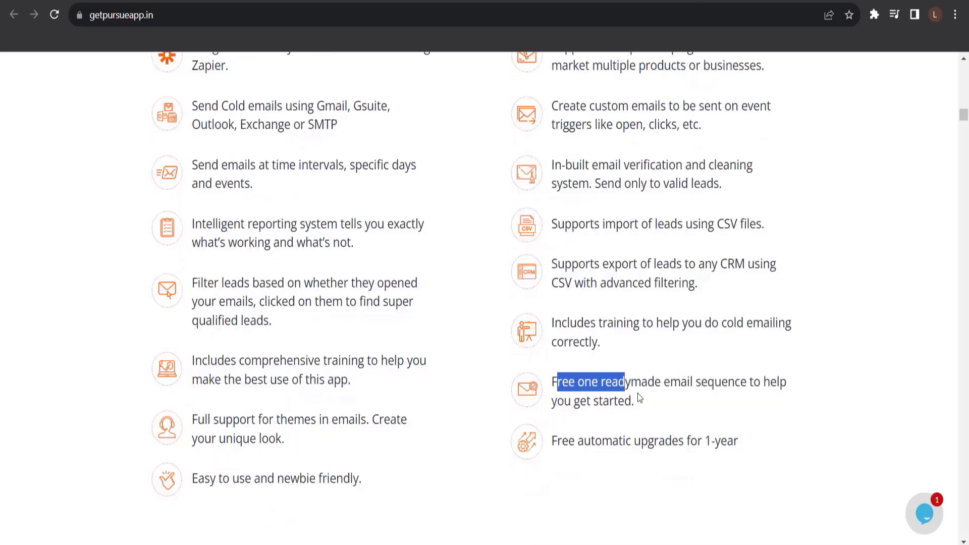
{"action": "left_click_drag", "start_coordinate": [624, 381], "coordinate": [626, 400]}
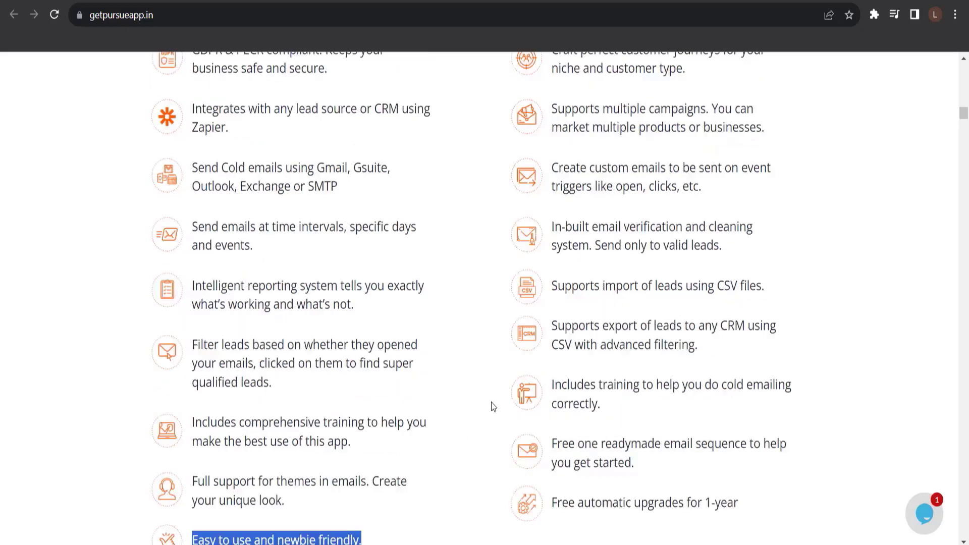
{"action": "scroll", "scroll_direction": "up", "scroll_amount": 3}
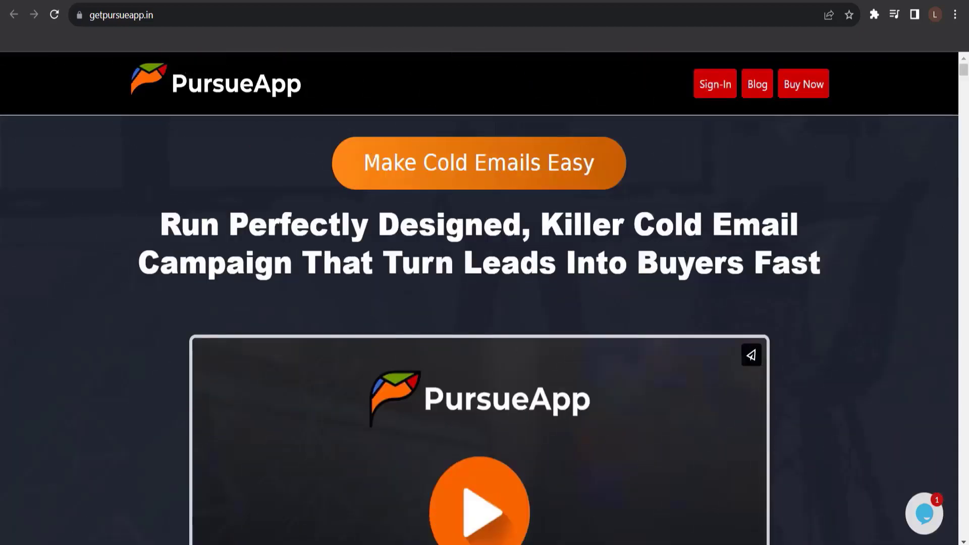